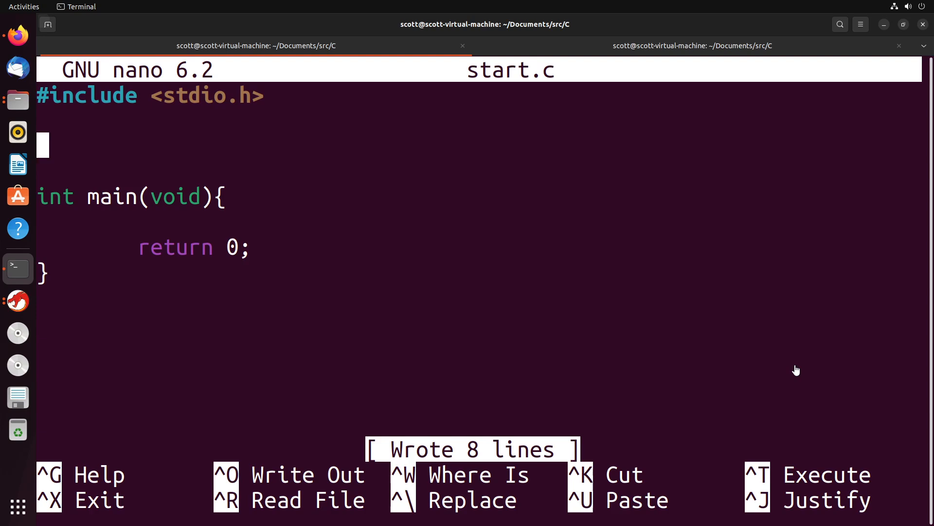
pyautogui.moveTo(776, 361)
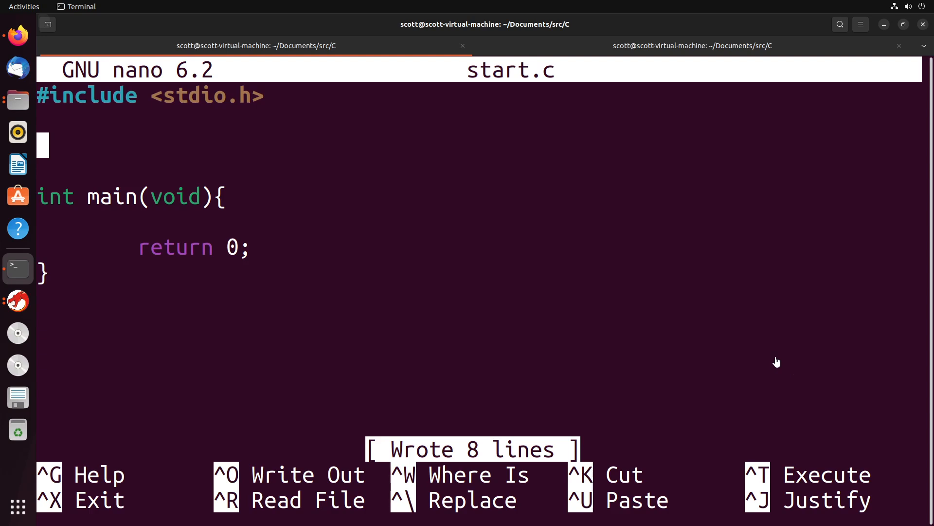
# Start an empty struct student { }; definition above main
pyautogui.write('str')
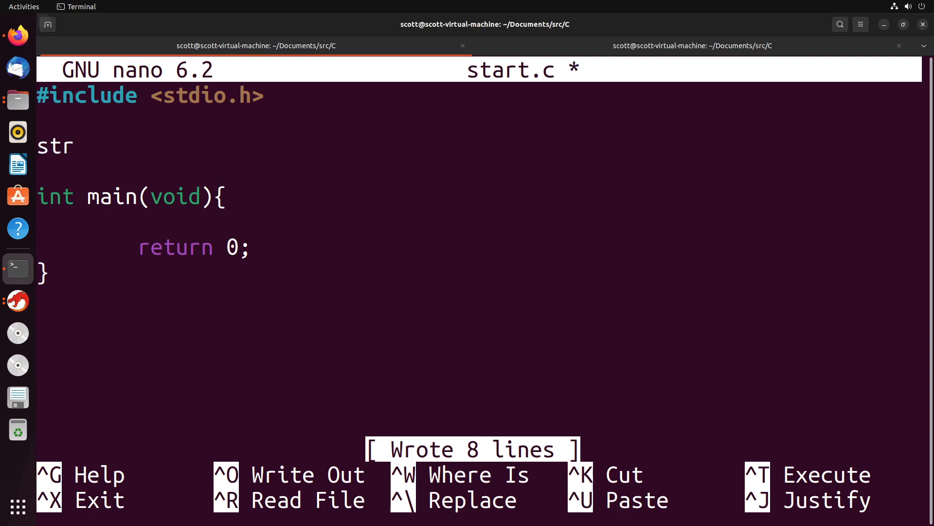
pyautogui.write('uct')
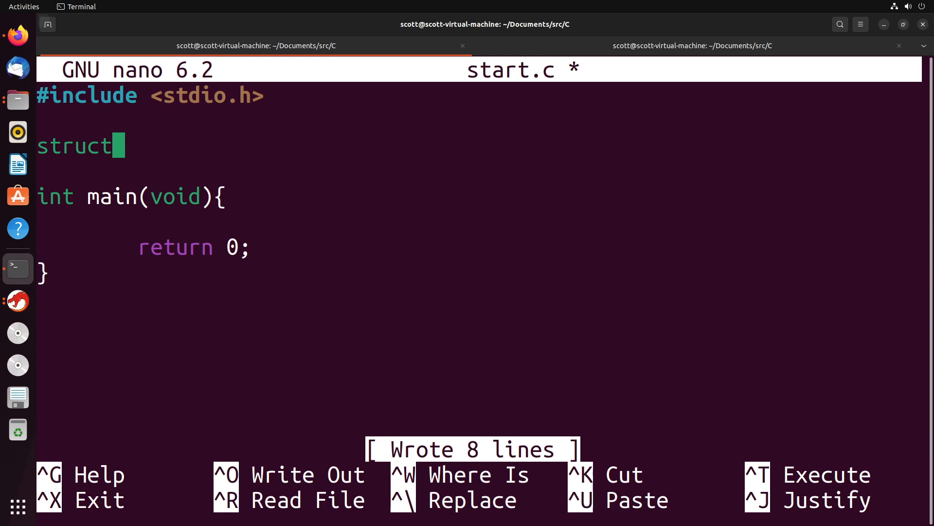
pyautogui.write('student {')
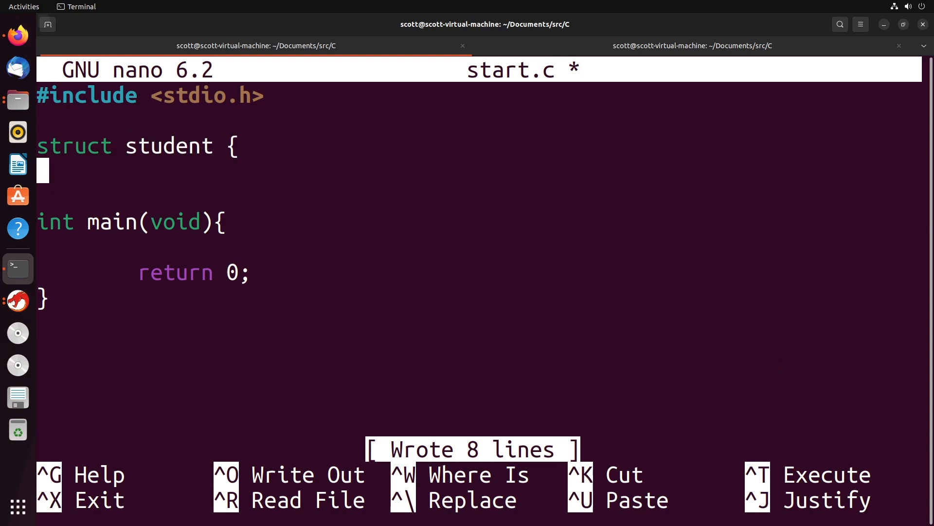
pyautogui.write('};')
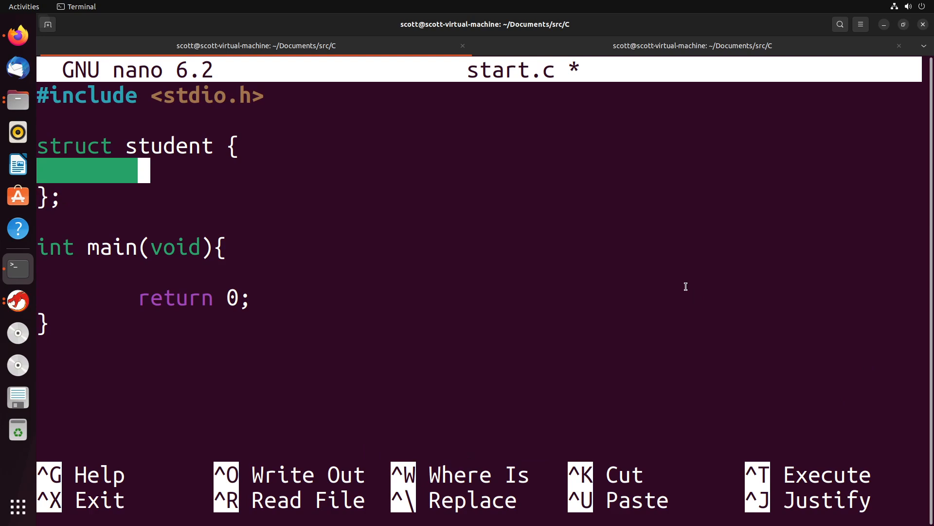
# Give struct student the members char* name; and int age;
pyautogui.write('char(')
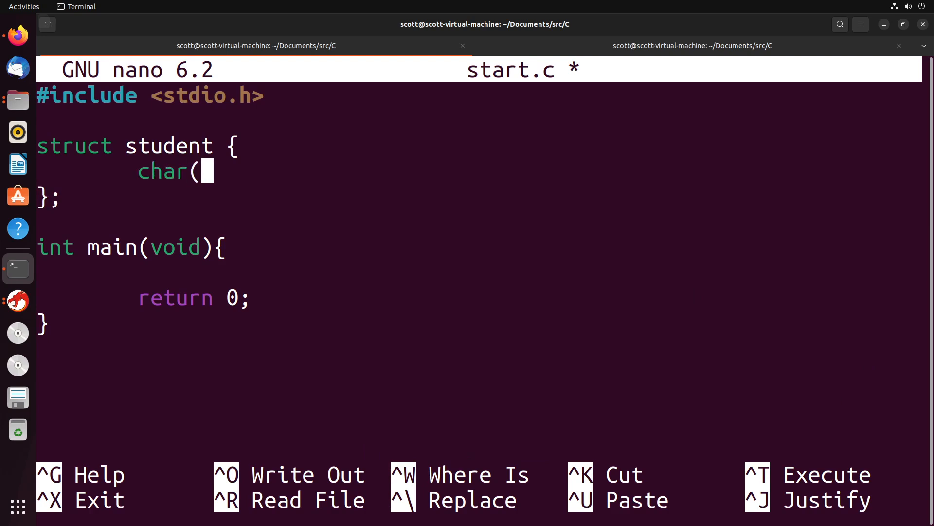
pyautogui.write('* name;')
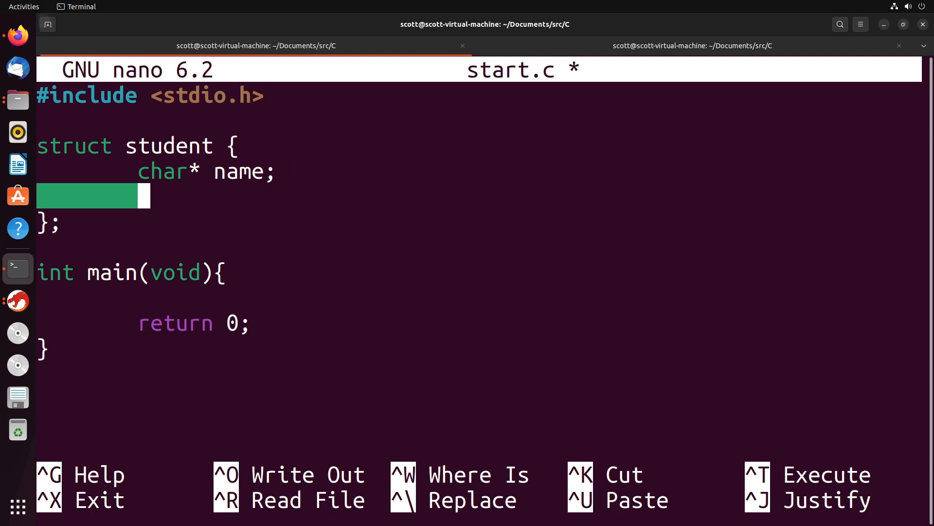
pyautogui.write('int agg')
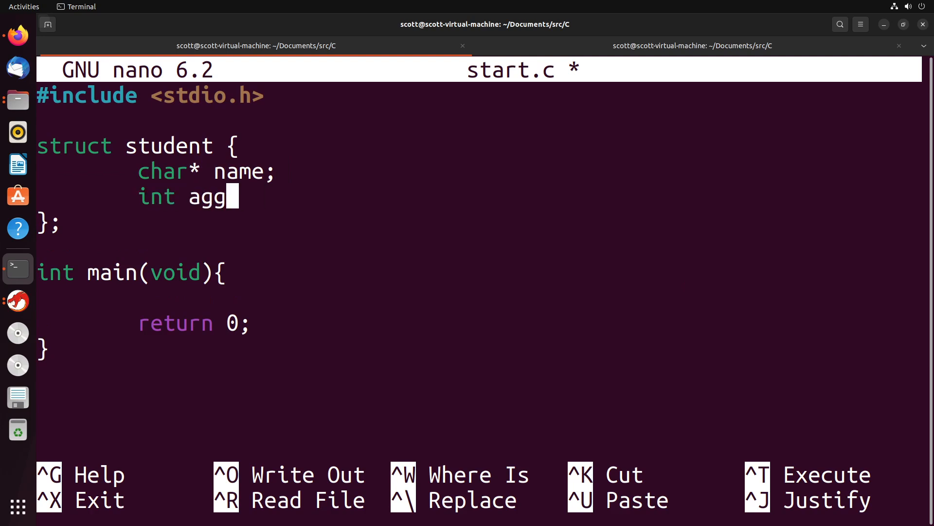
pyautogui.write('e;')
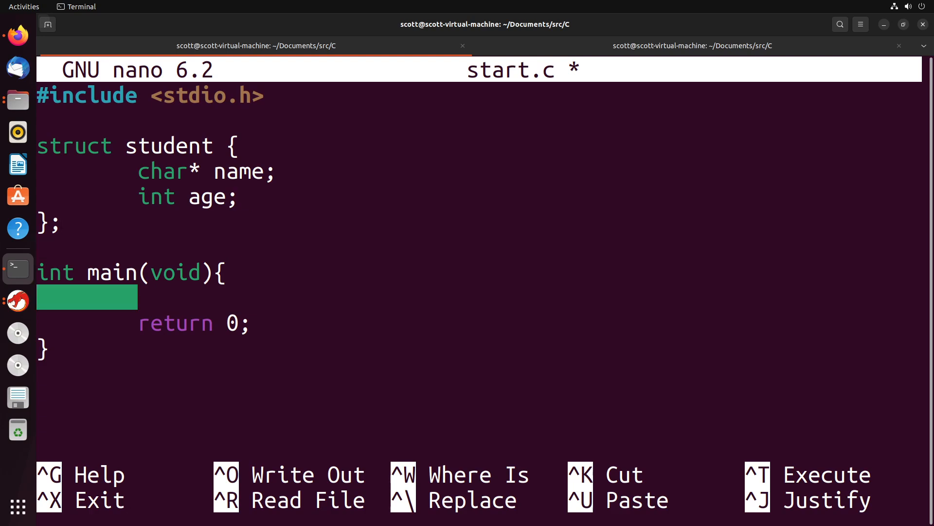
# Declare struct student s inside main
pyautogui.write('st')
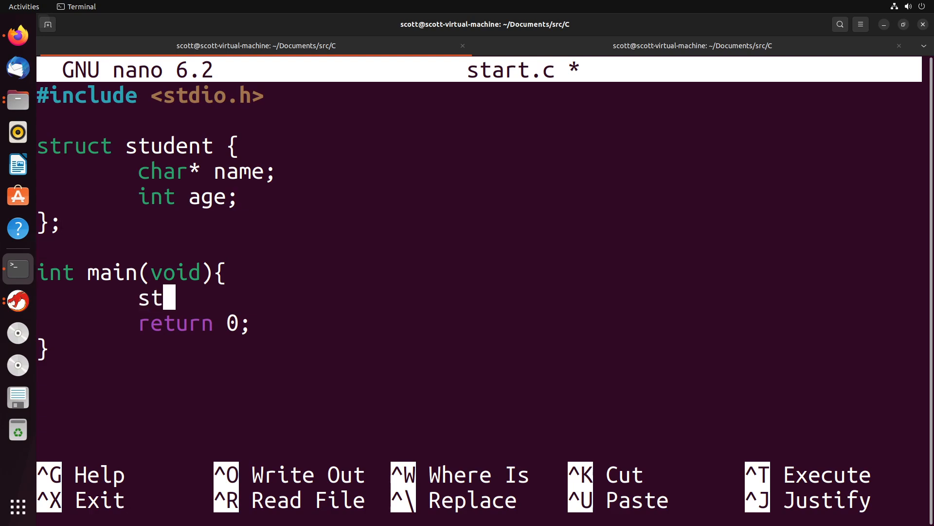
pyautogui.write('ruct student s;')
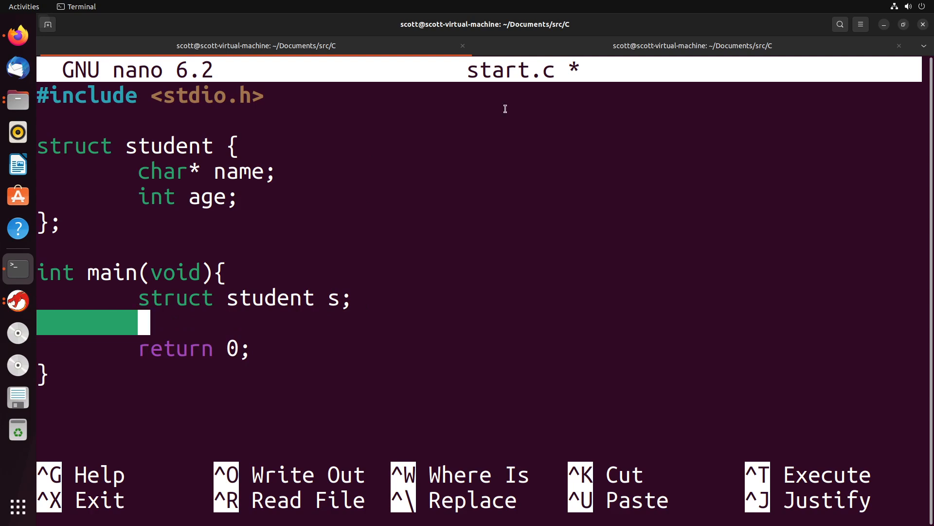
pyautogui.moveTo(264, 171)
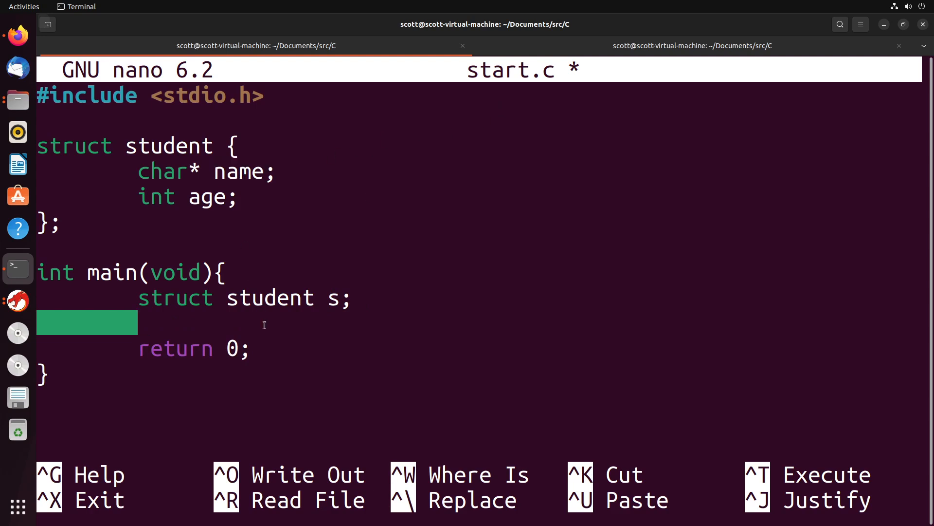
# Assign s.name = "Scott"; and s.age = 0;
pyautogui.write('s.na')
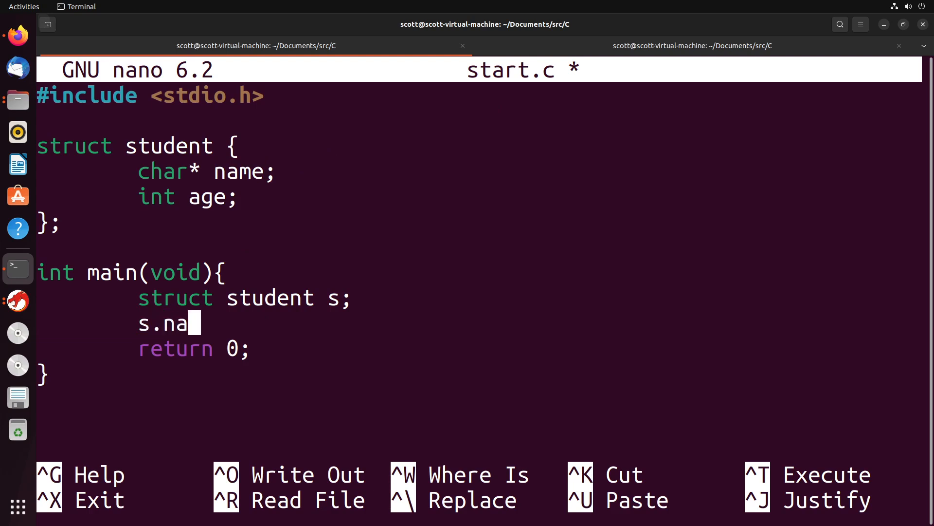
pyautogui.write('me = "')
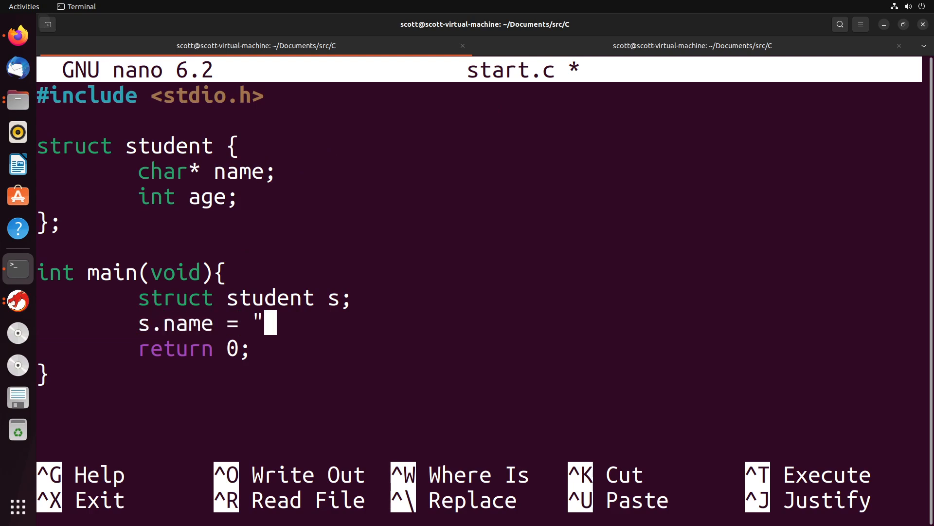
pyautogui.write('Scott";')
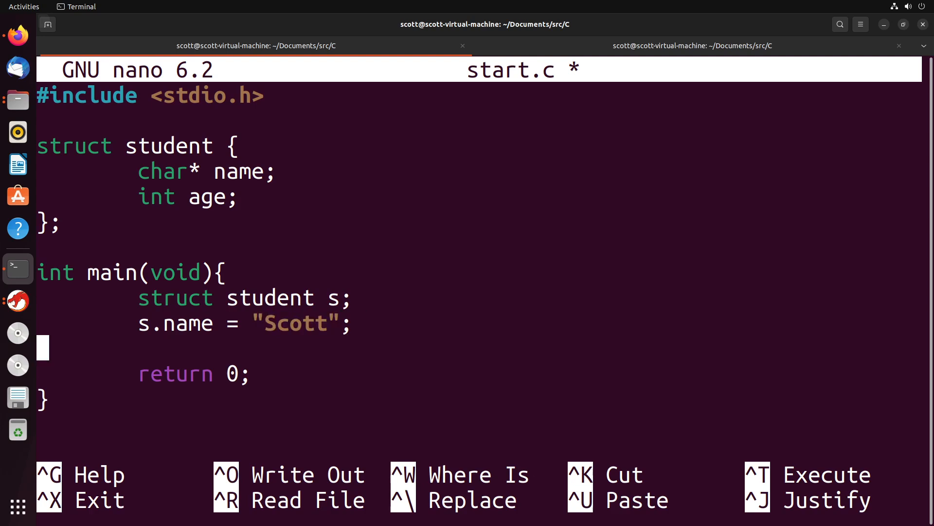
pyautogui.write('s.age')
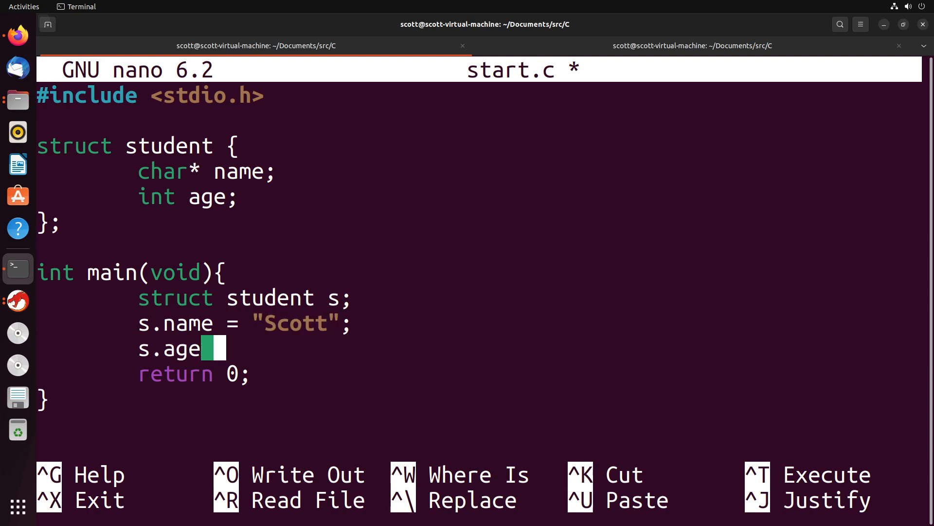
pyautogui.write('= 0;')
pyautogui.write('printf("')
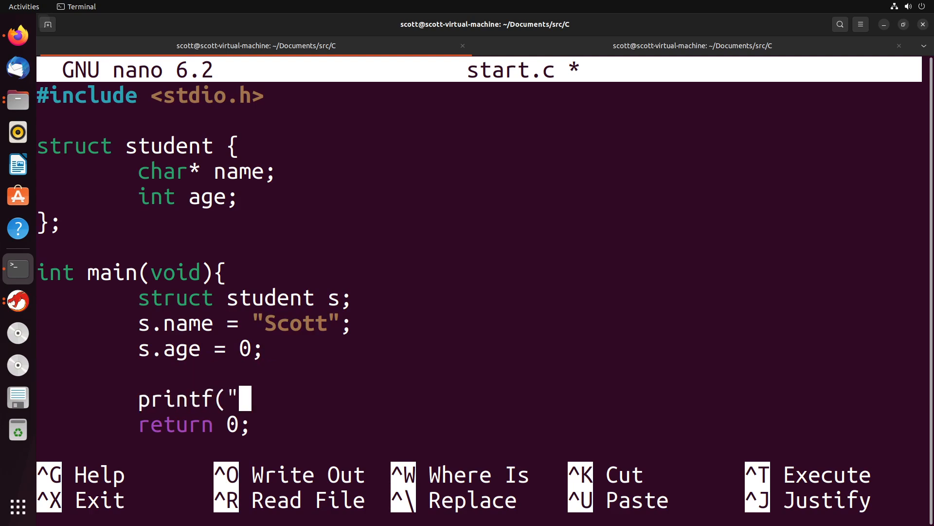
# Write printf("%s %d\n", s.name, s.age); and save start.c, moving to the shell
pyautogui.write('%s %')
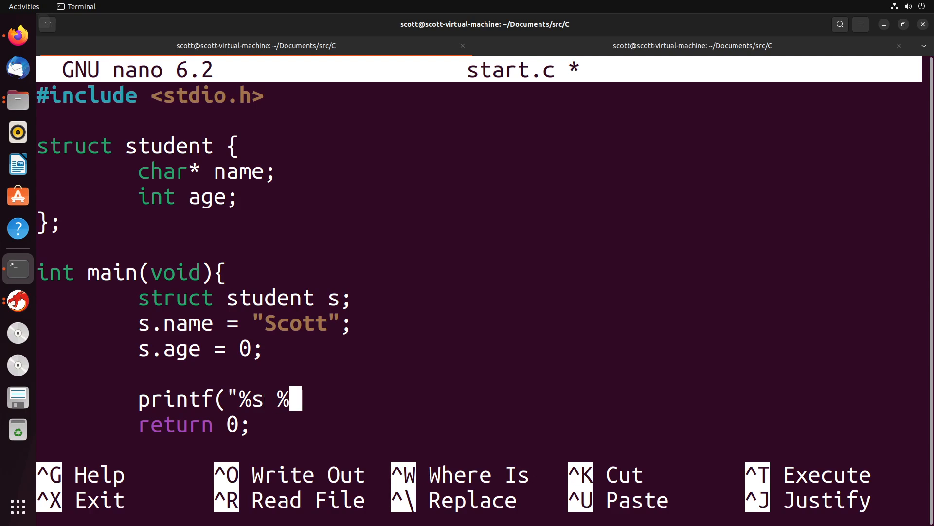
pyautogui.write('d\\')
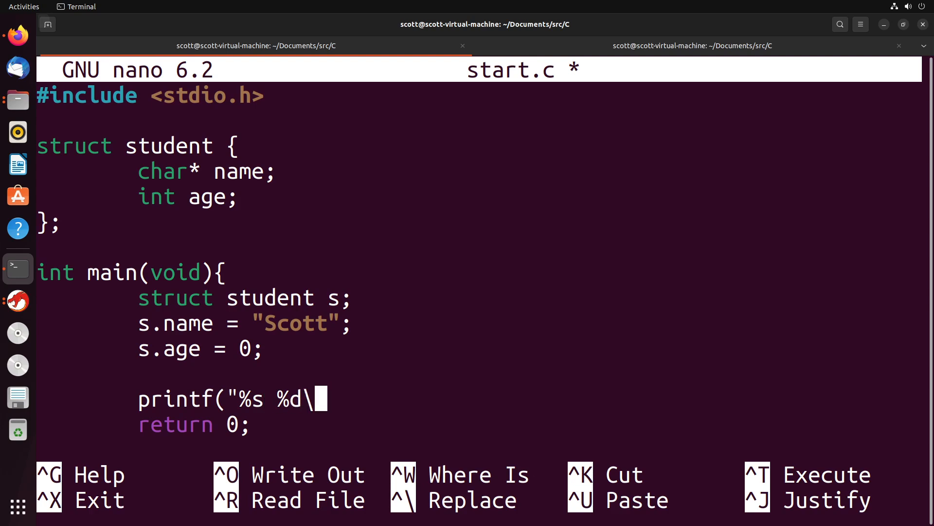
pyautogui.write('n",')
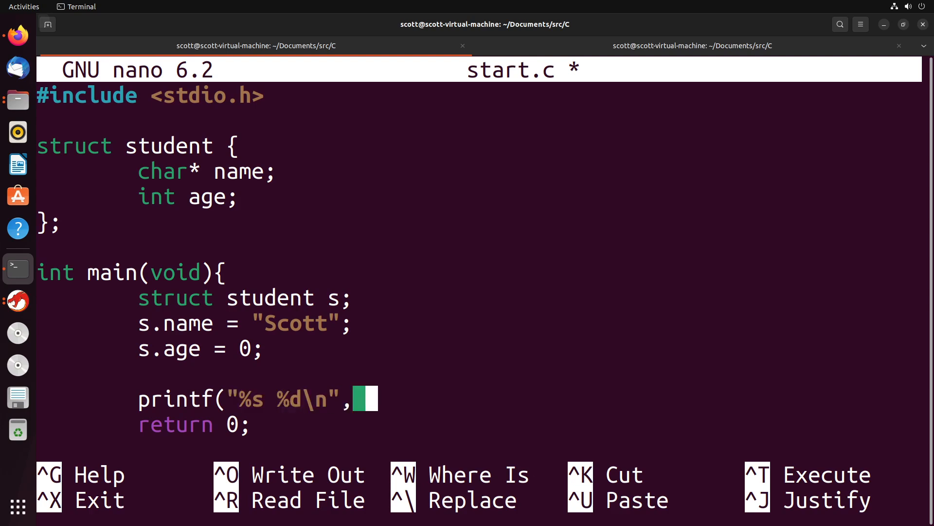
pyautogui.write('s.name, s')
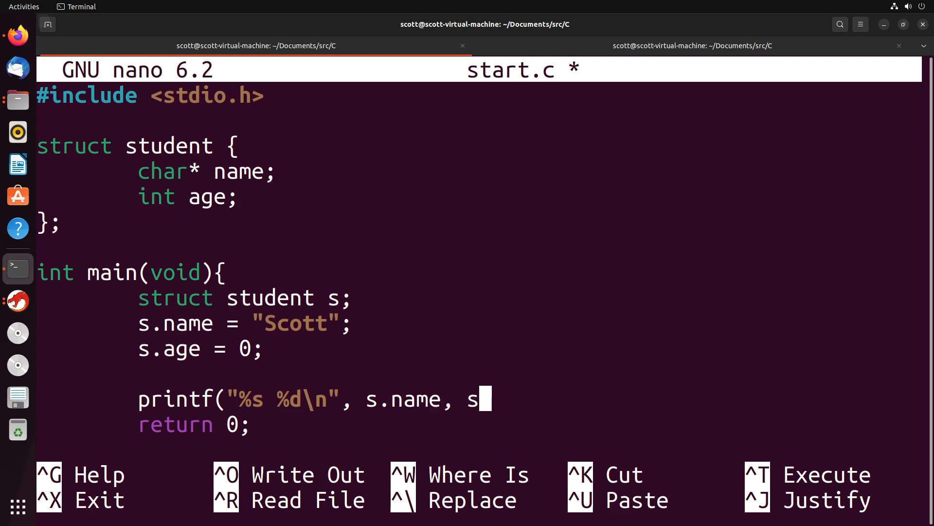
pyautogui.press('ctrl+o')
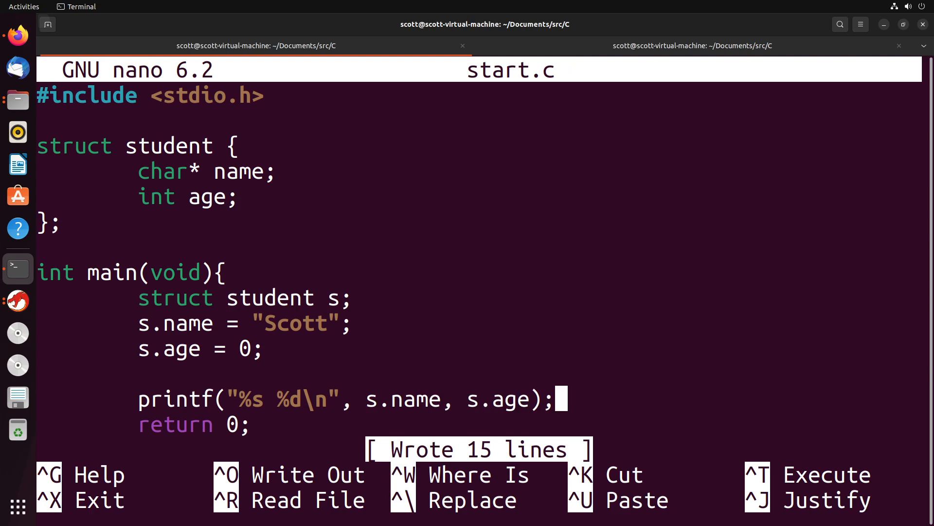
pyautogui.moveTo(720, 444)
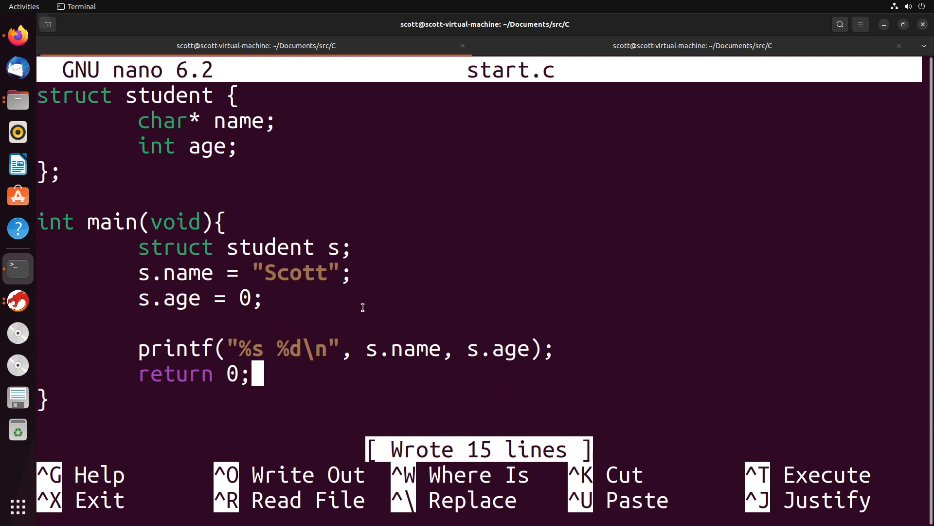
pyautogui.moveTo(645, 72)
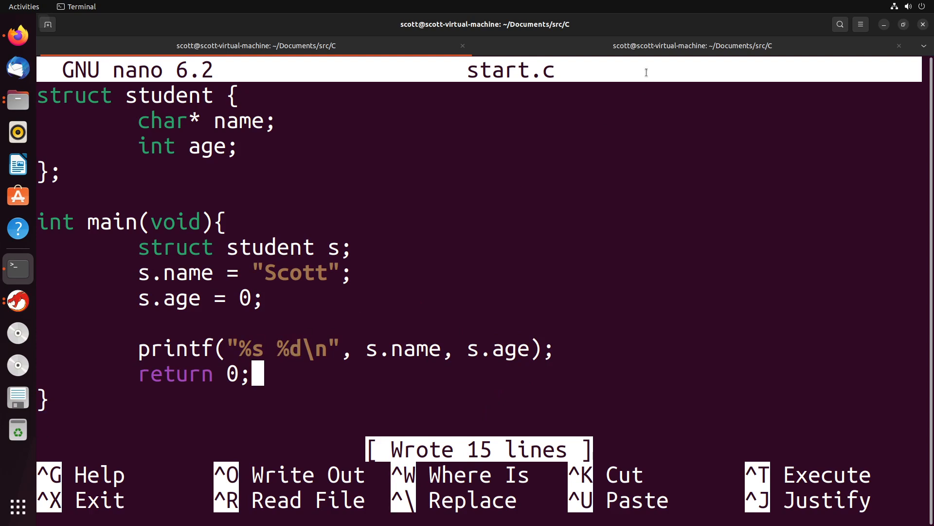
pyautogui.click(692, 46)
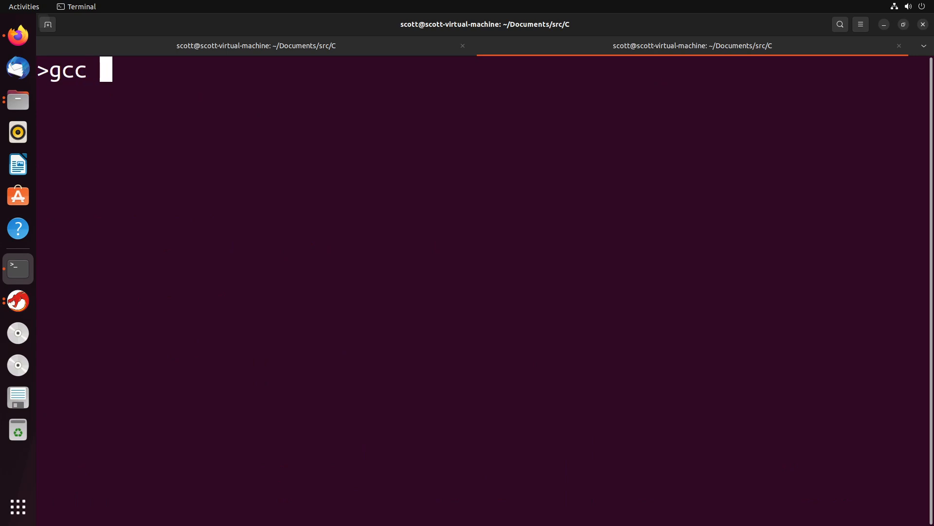
# Compile with gcc start.c -o start and run ./start, printing Scott 0
pyautogui.write('start.c -o start')
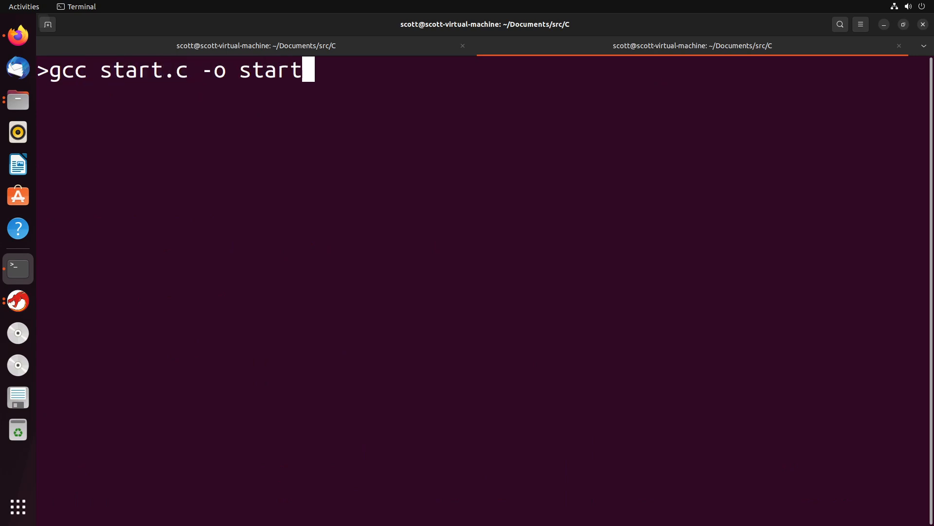
pyautogui.press('Return')
pyautogui.write('./start')
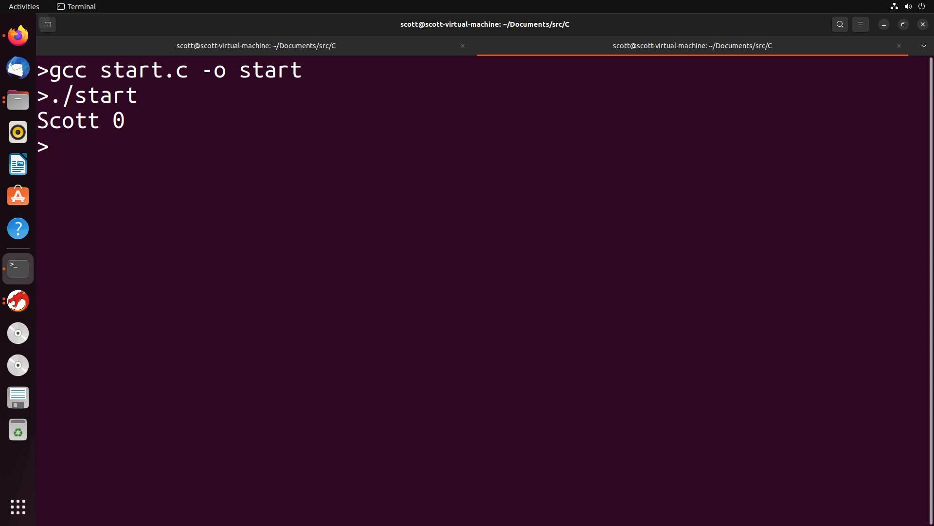
pyautogui.moveTo(572, 104)
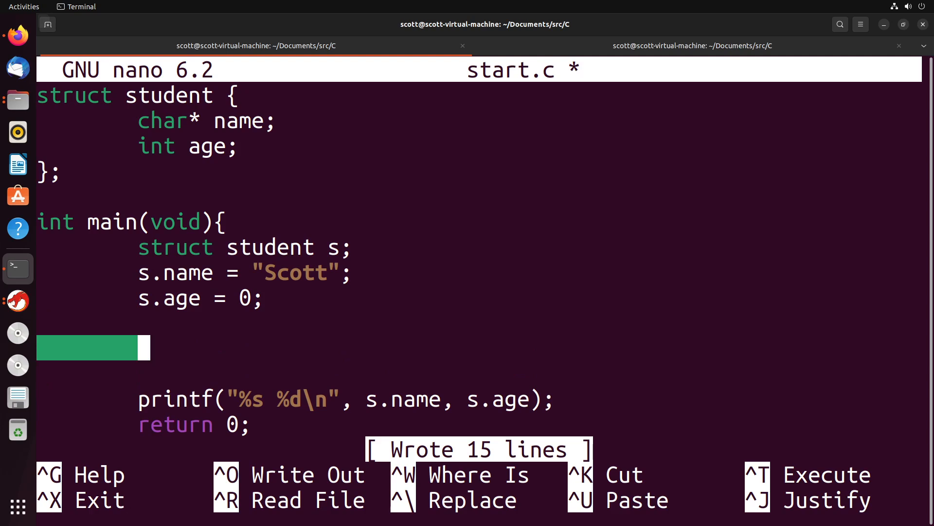
# Declare struct student s2 = {"Jane",20}; below s.age
pyautogui.write('struct studne')
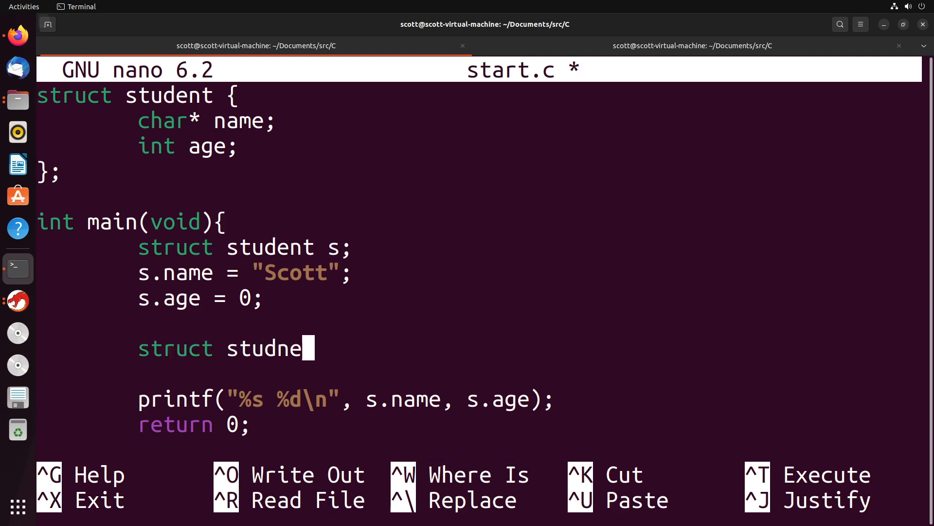
pyautogui.write('nt s2')
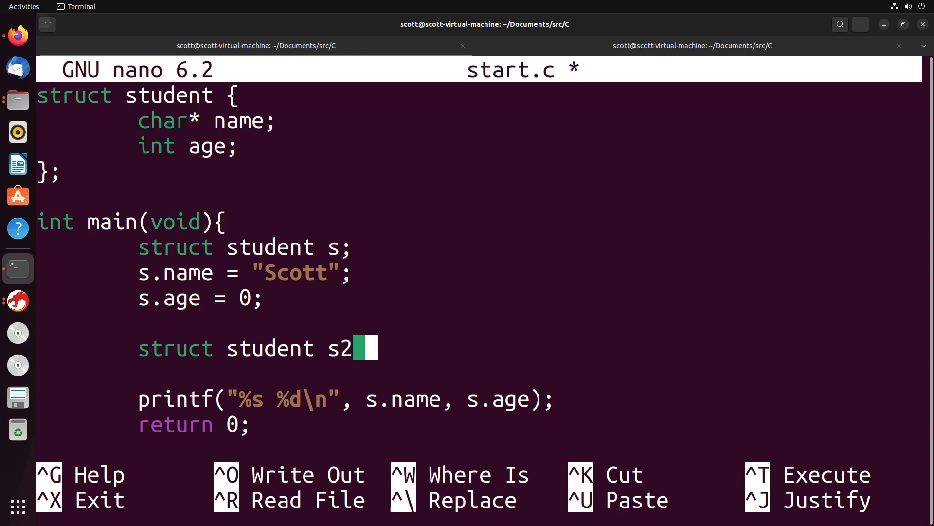
pyautogui.write('= {}')
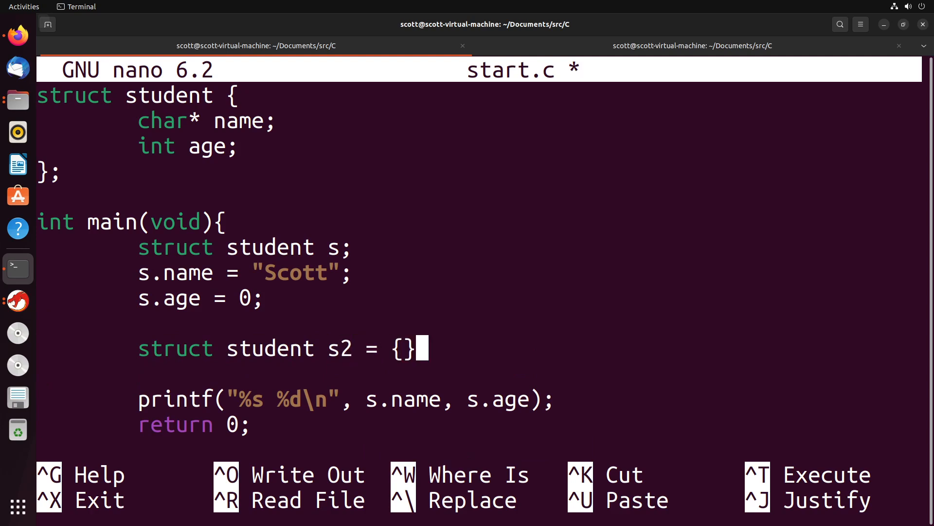
pyautogui.press('Left')
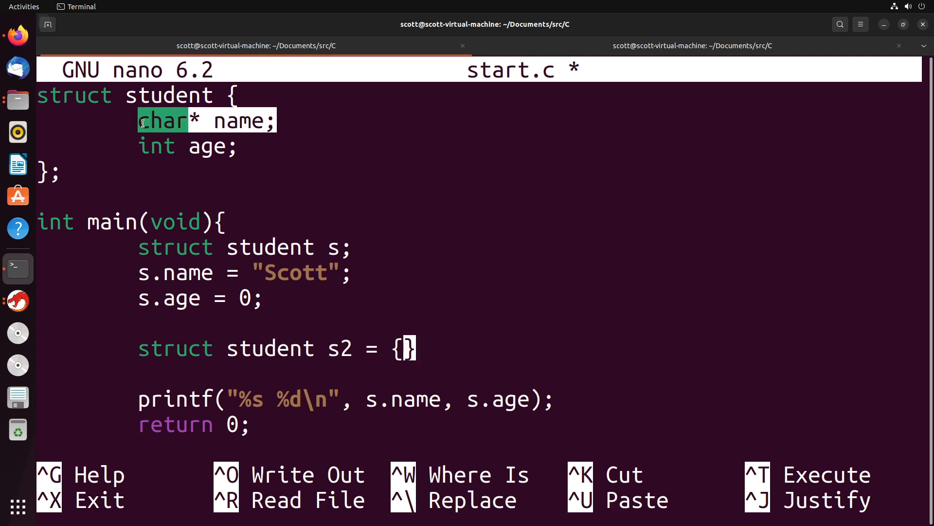
pyautogui.click(377, 193)
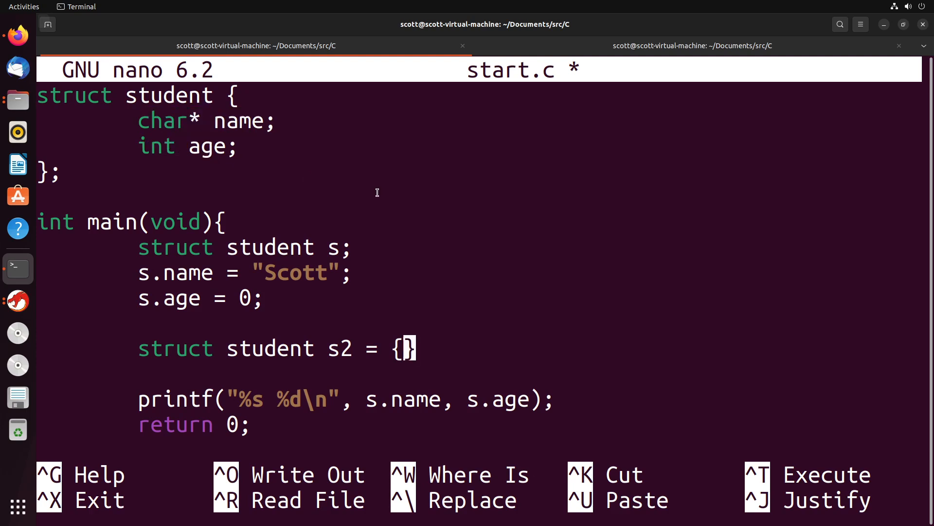
pyautogui.write('"')
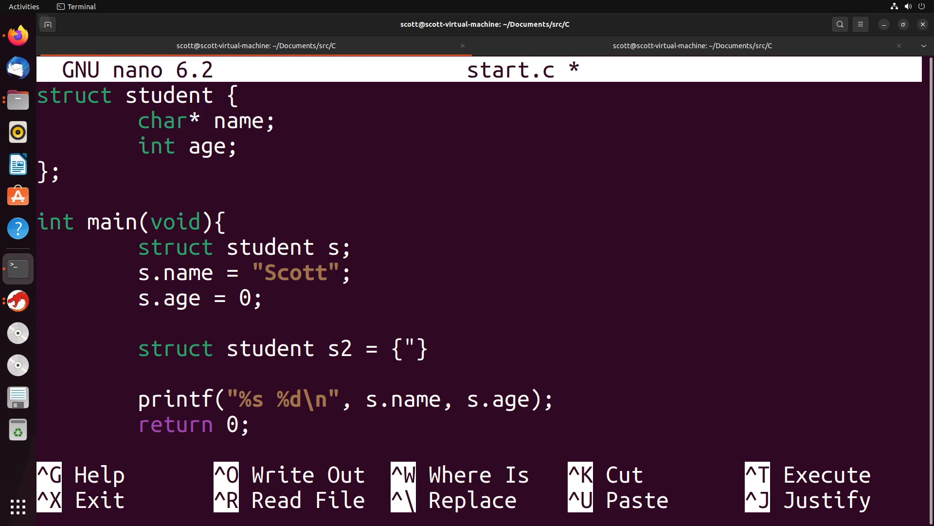
pyautogui.write('Jane",')
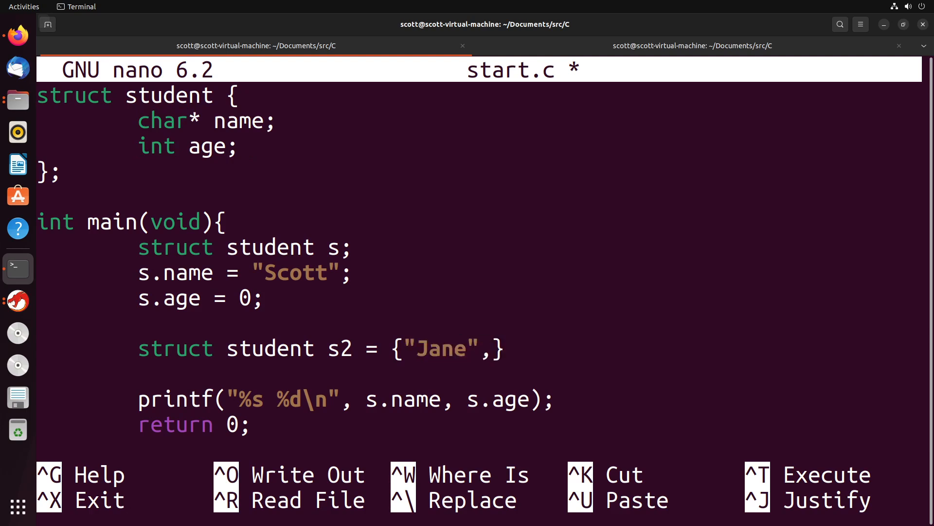
pyautogui.write('20')
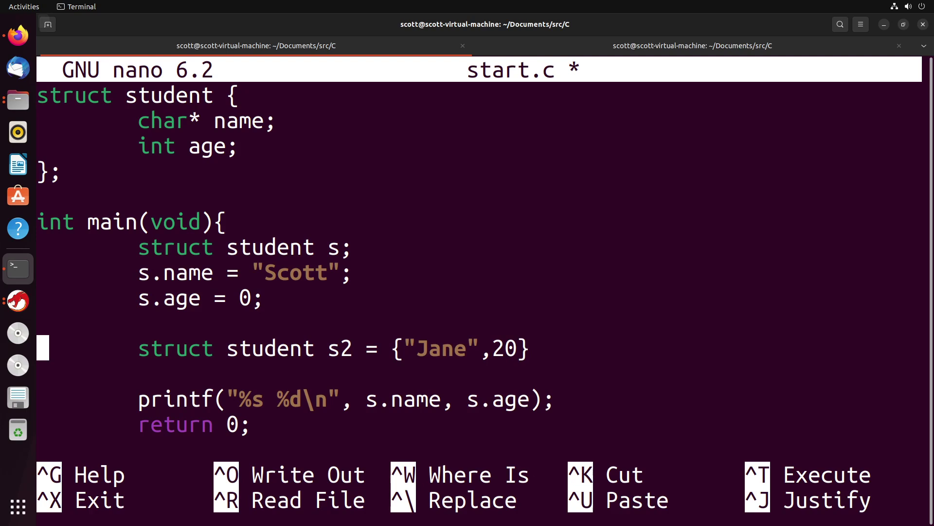
# Cancel the accidental Read File prompt and save start.c (17 lines)
pyautogui.press('ctrl+r')
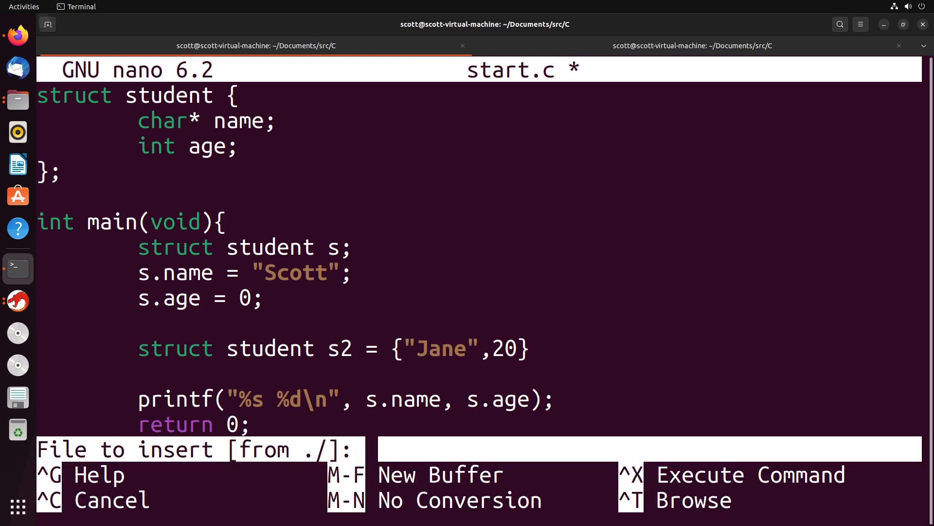
pyautogui.press('ctrl+c')
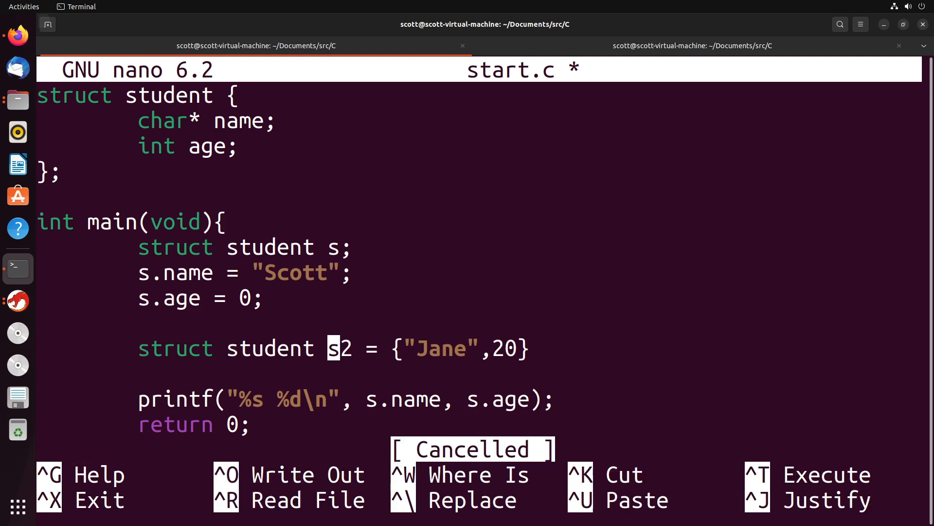
pyautogui.press('End')
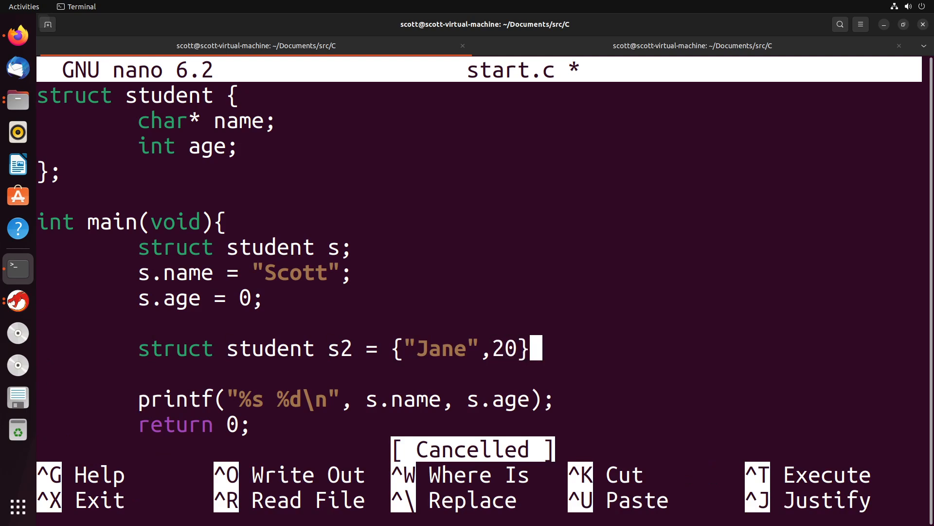
pyautogui.press('ctrl+o')
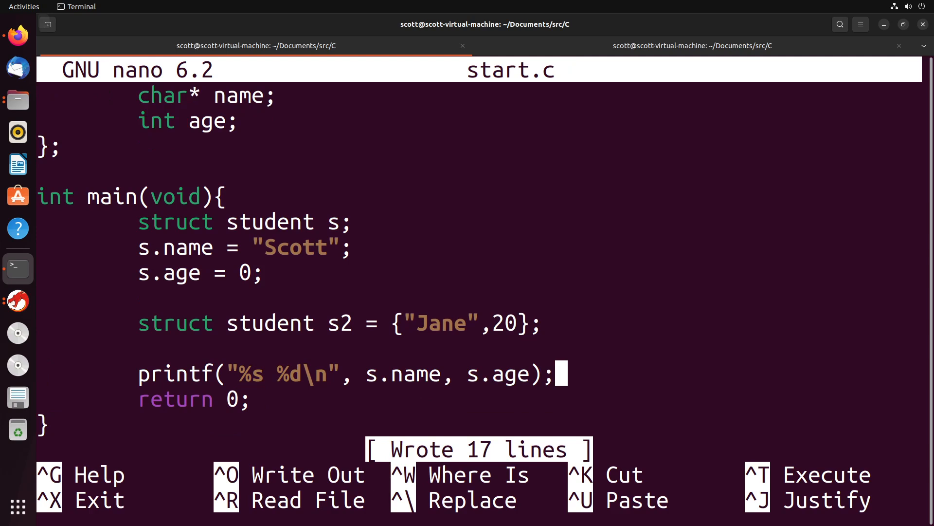
# Add printf("%s %d\n", s2.name, s2.age); after the first printf and save start.c
pyautogui.press('Enter')
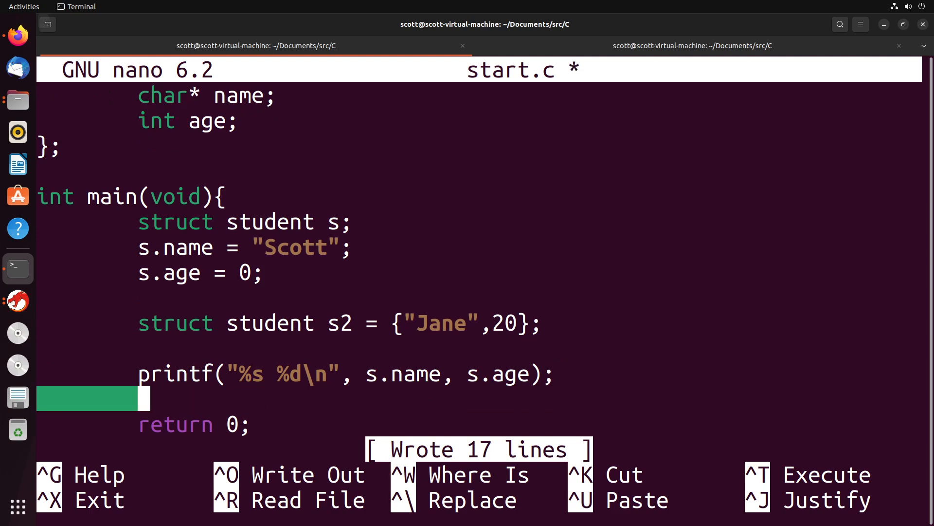
pyautogui.write('print')
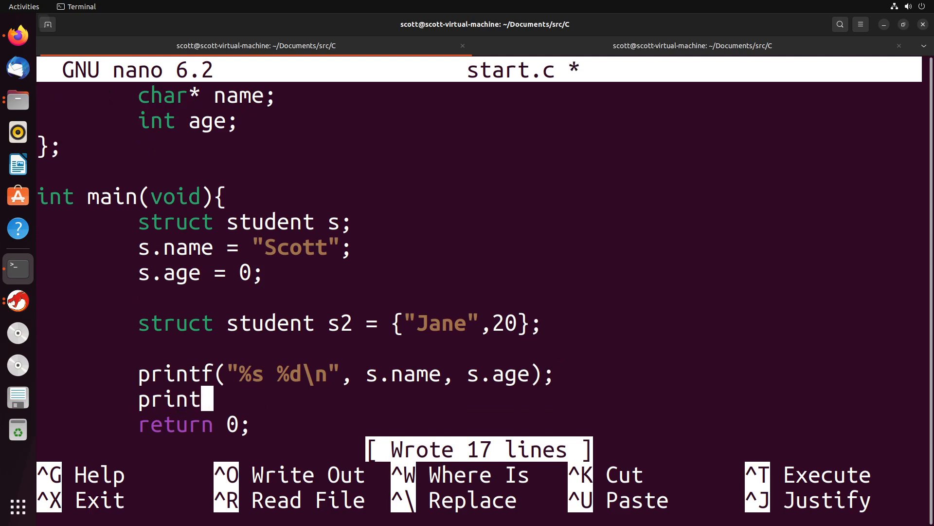
pyautogui.write('f("%s')
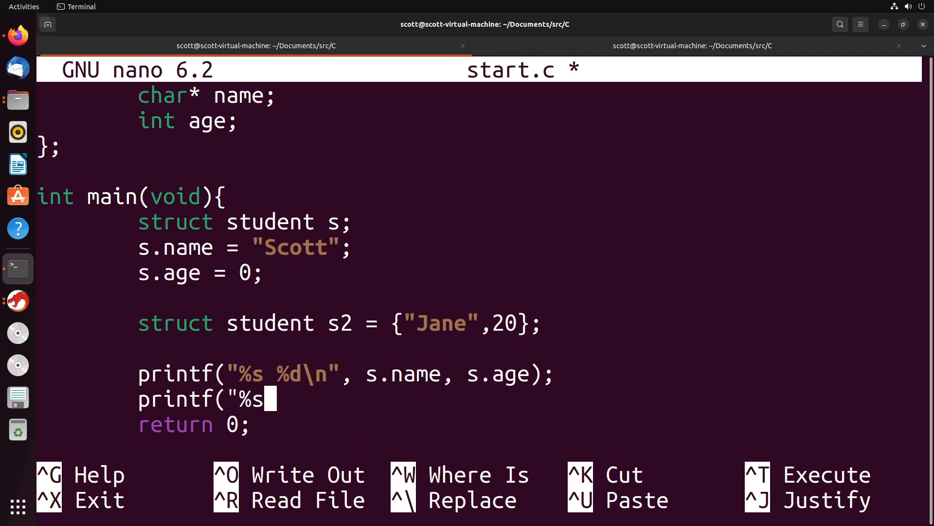
pyautogui.write('%d\\n')
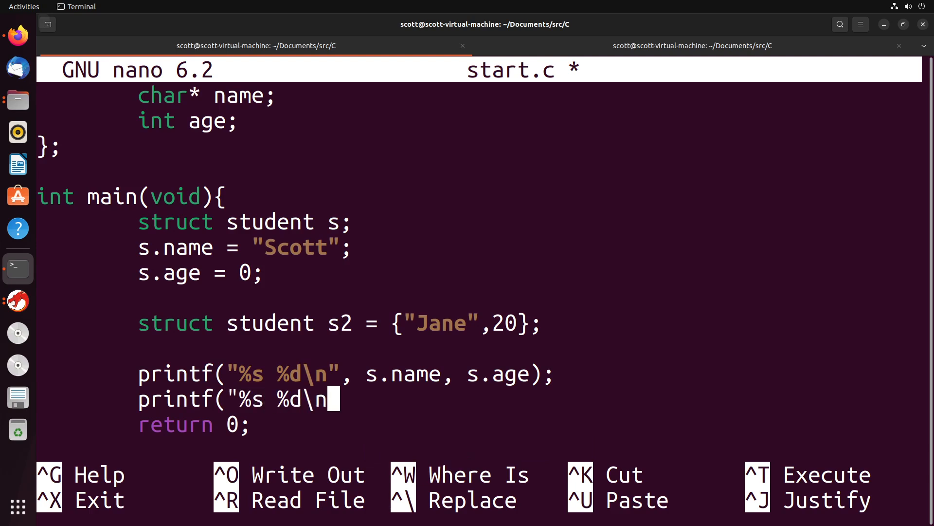
pyautogui.write('", s2')
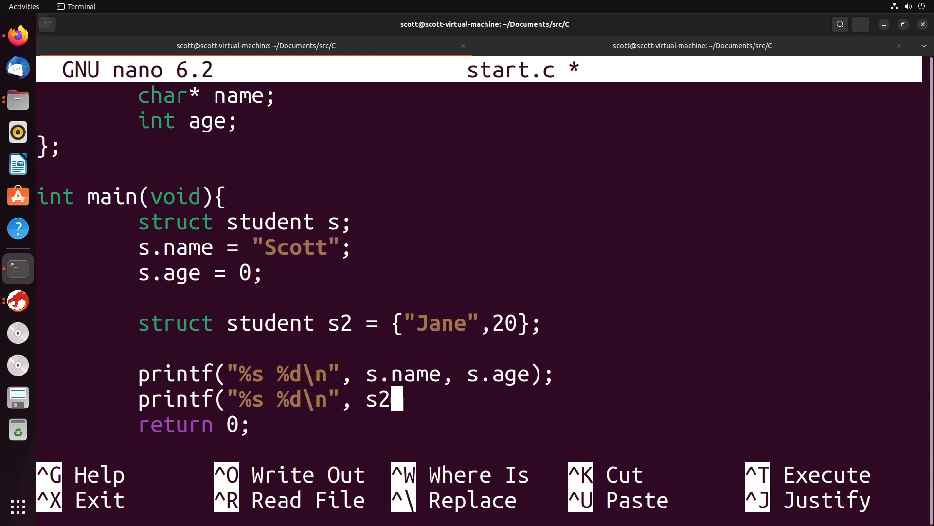
pyautogui.write('.name,')
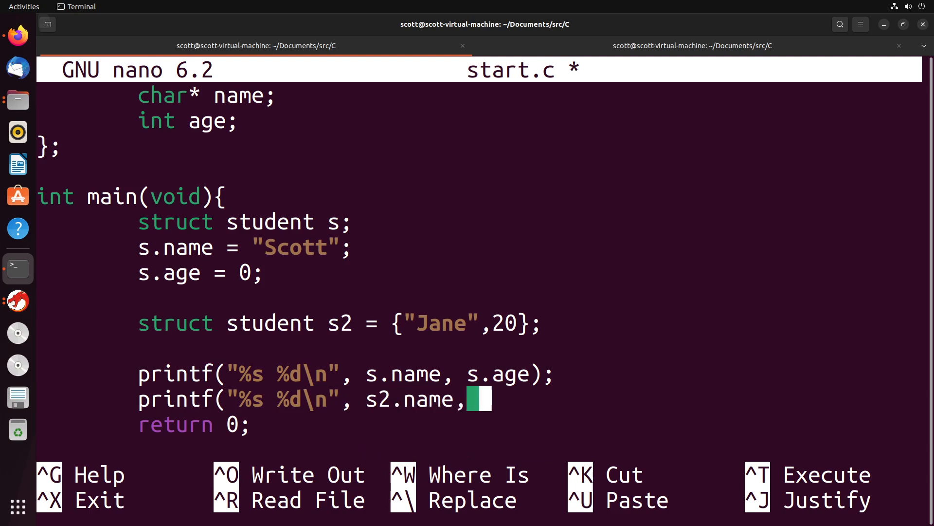
pyautogui.press('ctrl+o')
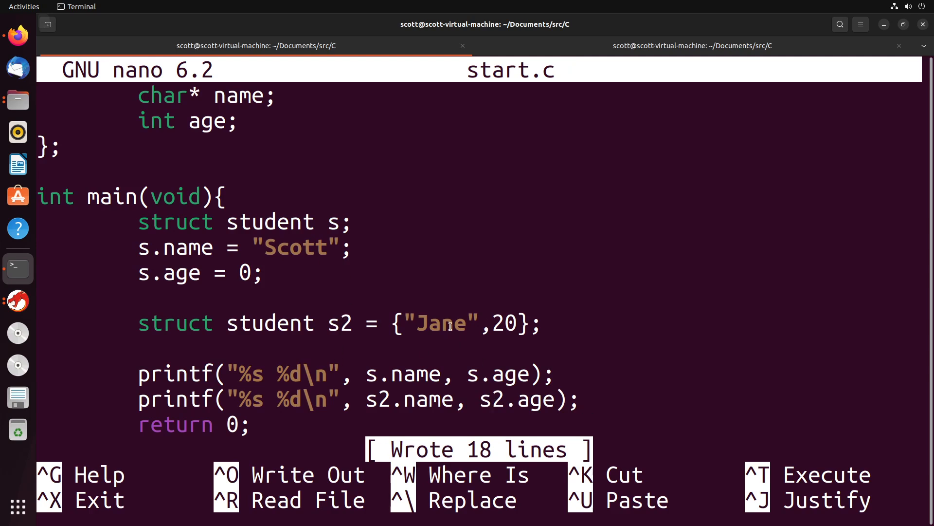
pyautogui.click(693, 46)
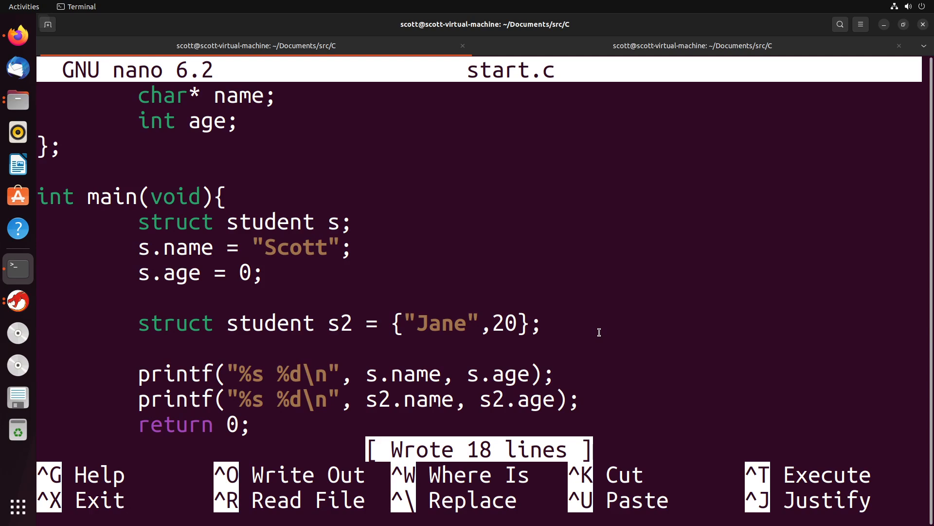
# Insert s2.name = "Joe"; under the s2 declaration, save, and rerun from the shell
pyautogui.click(581, 399)
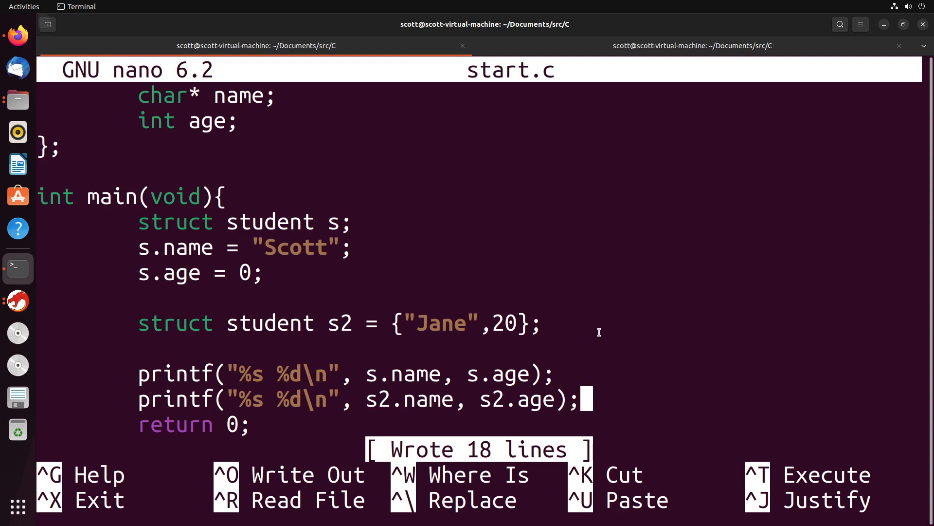
pyautogui.write('s')
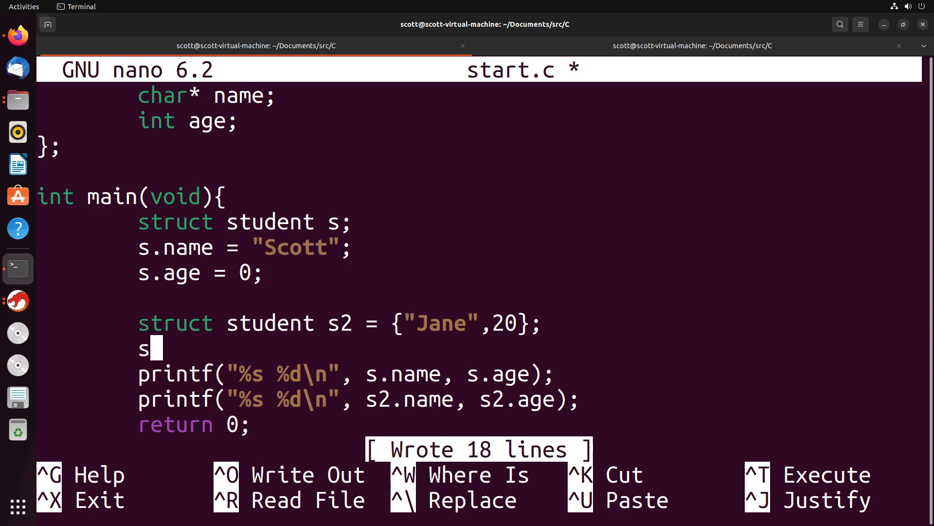
pyautogui.write('2.name = "')
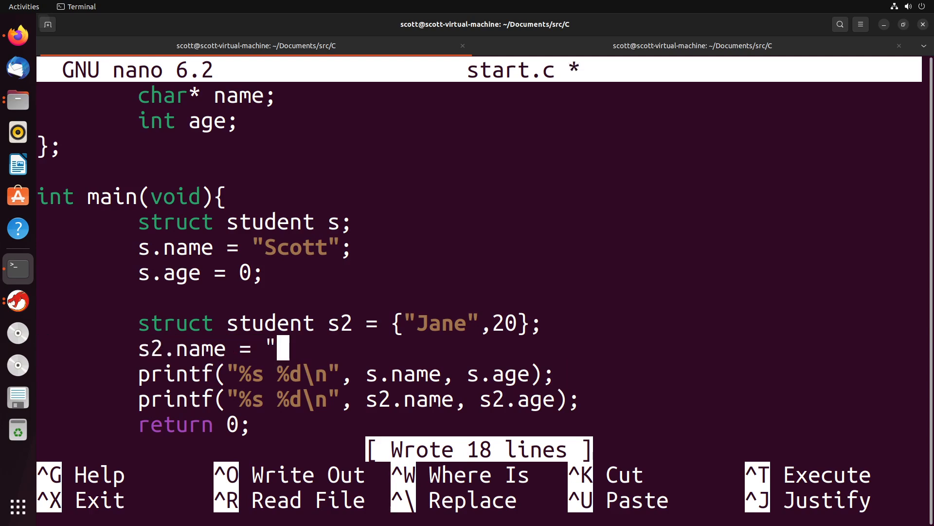
pyautogui.write('Joe";')
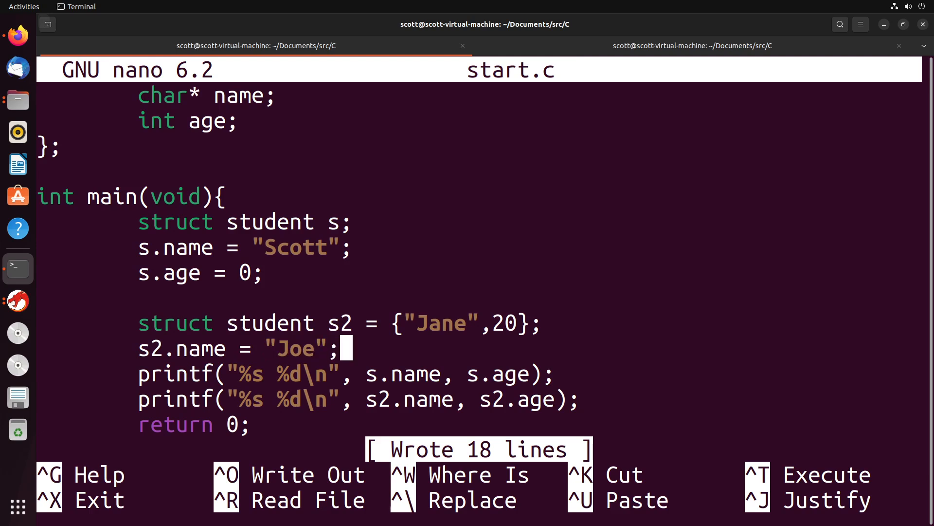
pyautogui.click(691, 46)
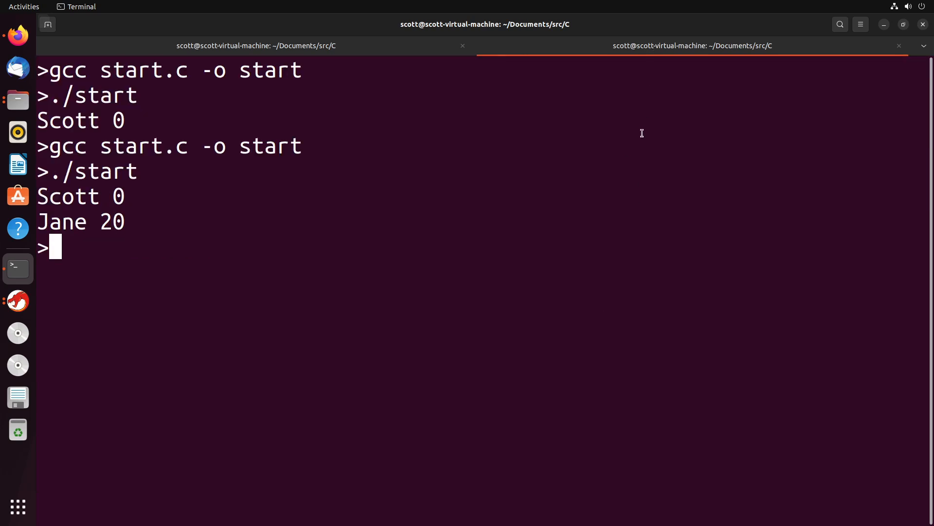
pyautogui.press('Return')
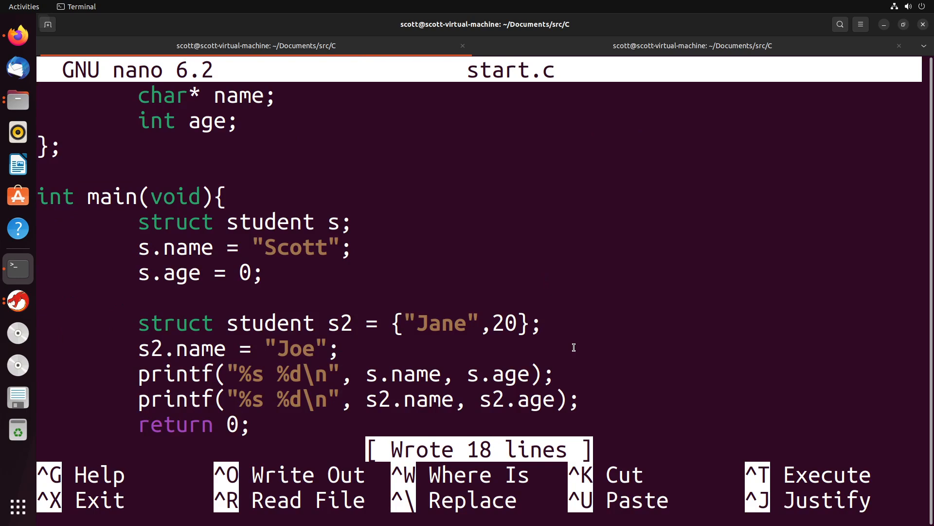
pyautogui.click(345, 348)
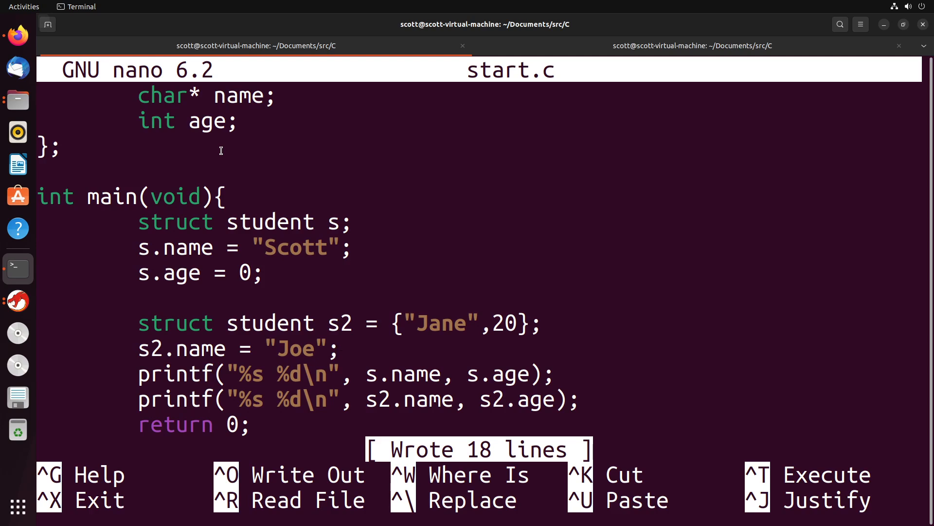
pyautogui.click(343, 349)
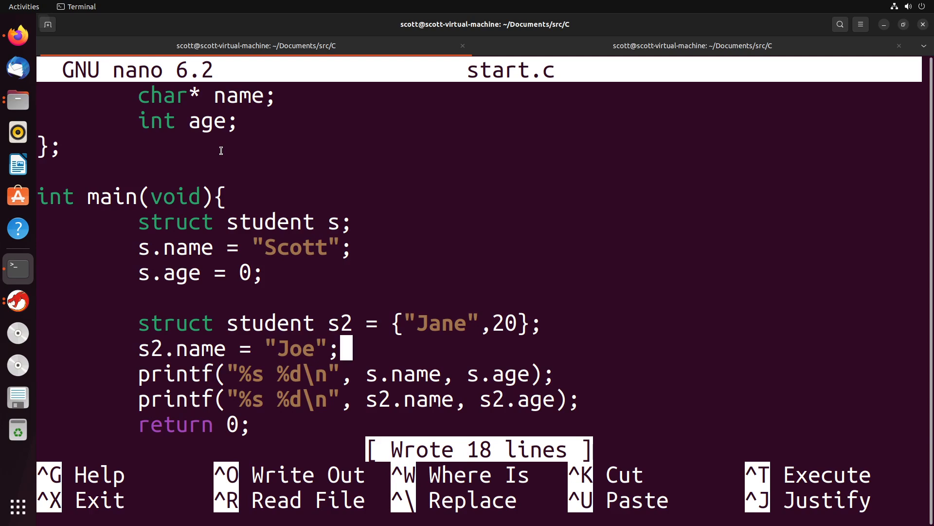